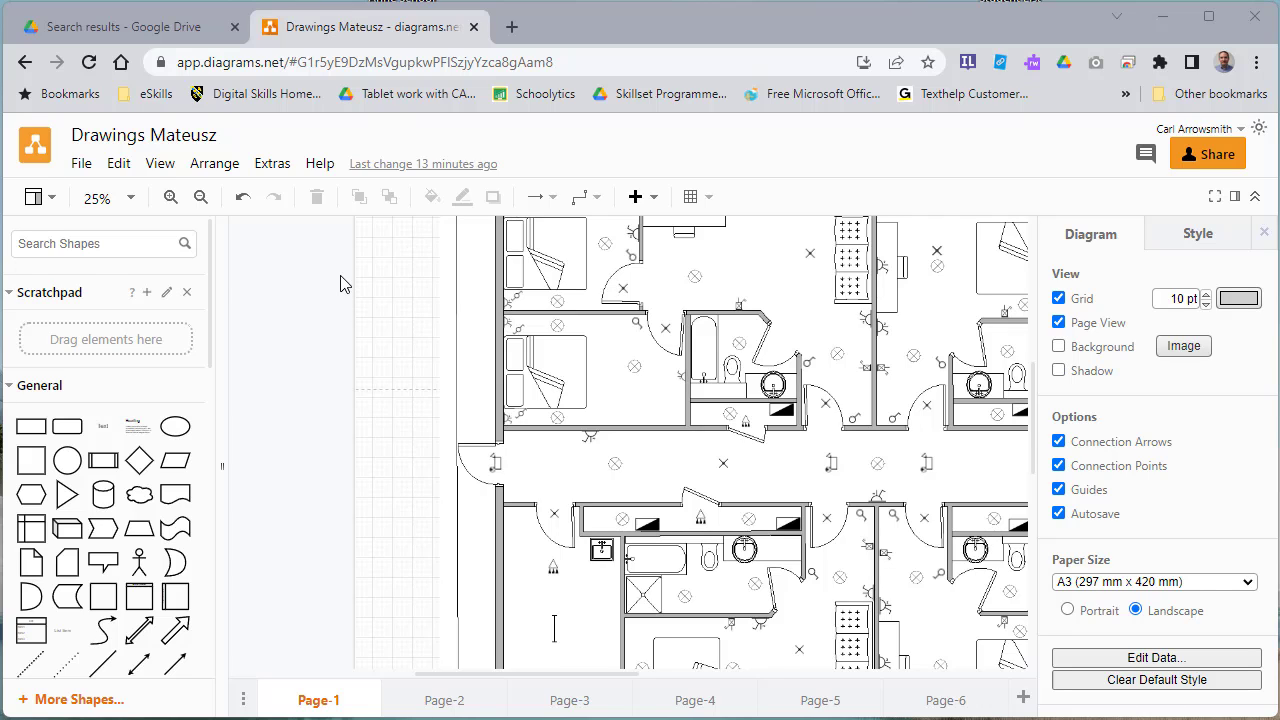
pyautogui.moveTo(80, 164)
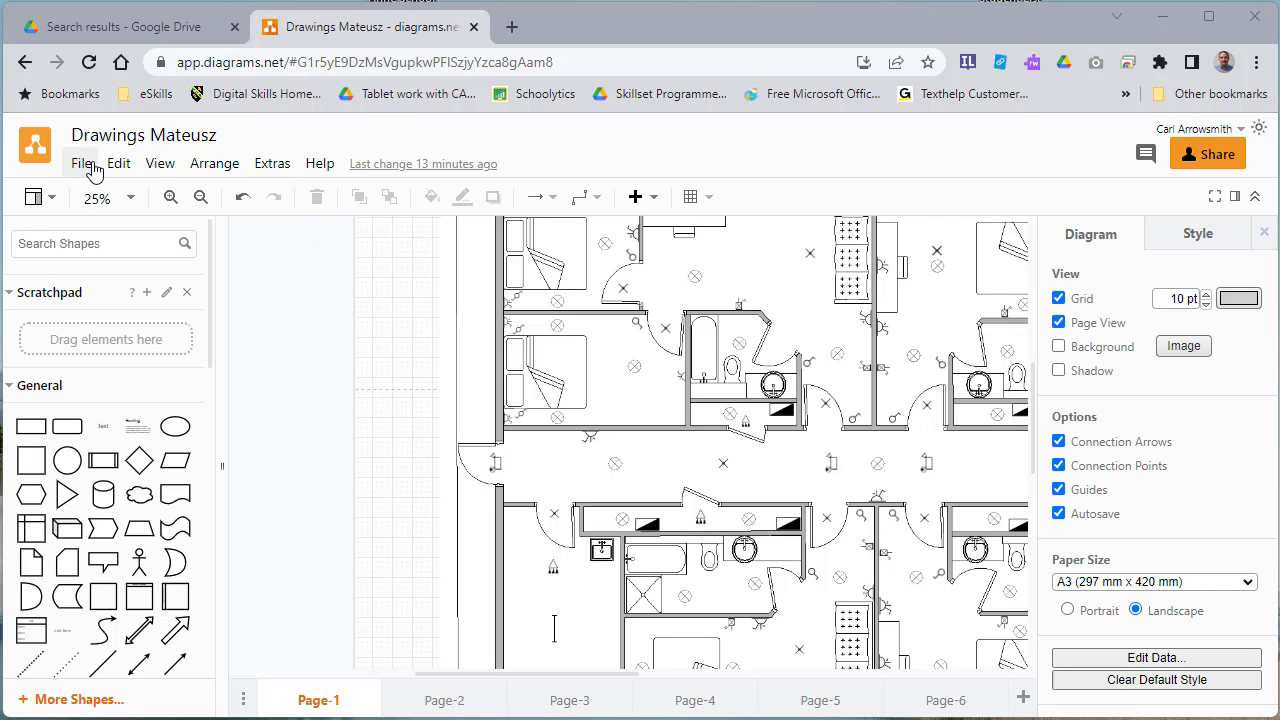
# Step: Preview the diagram's printed pages from the File menu, then close the print preview
pyautogui.click(82, 164)
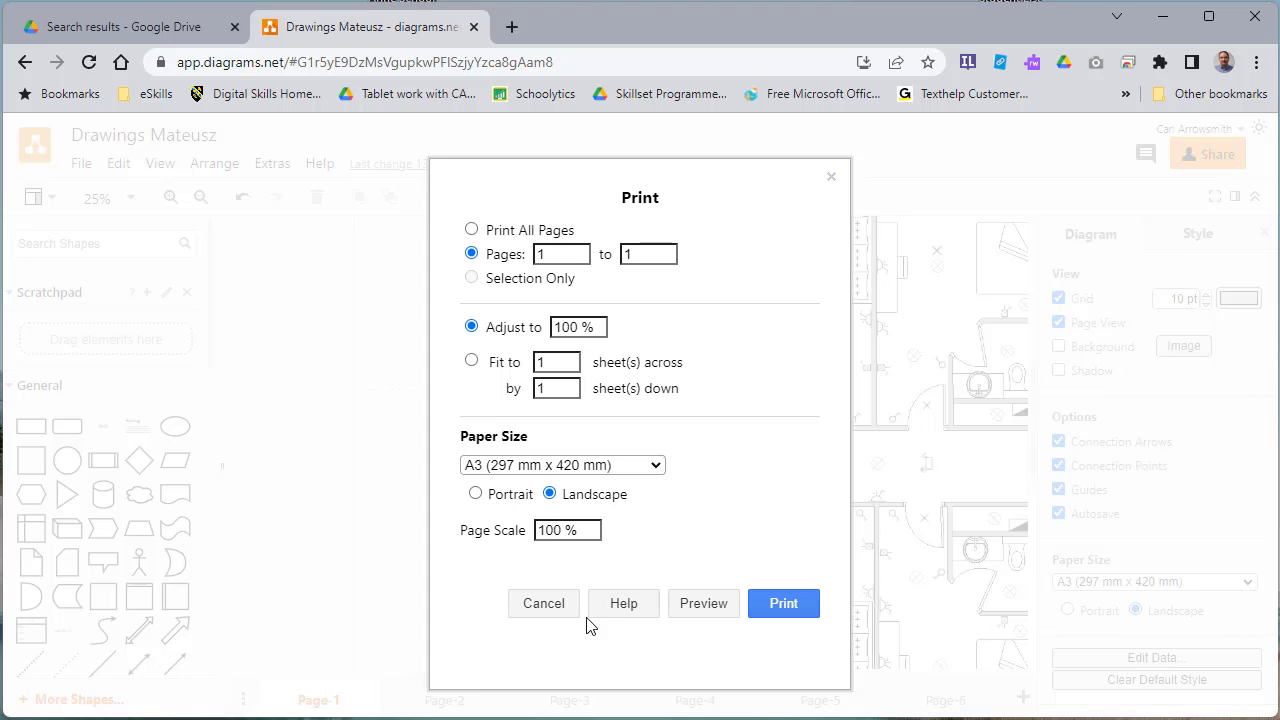
pyautogui.click(568, 530)
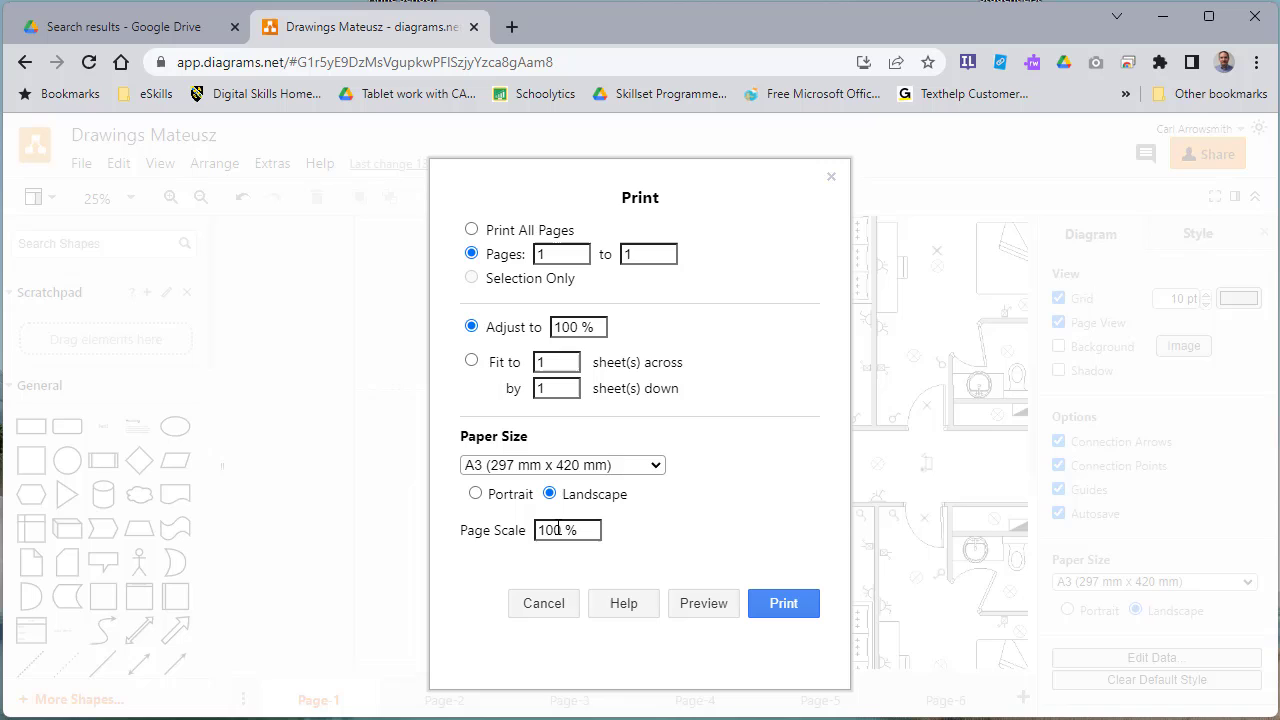
pyautogui.moveTo(704, 604)
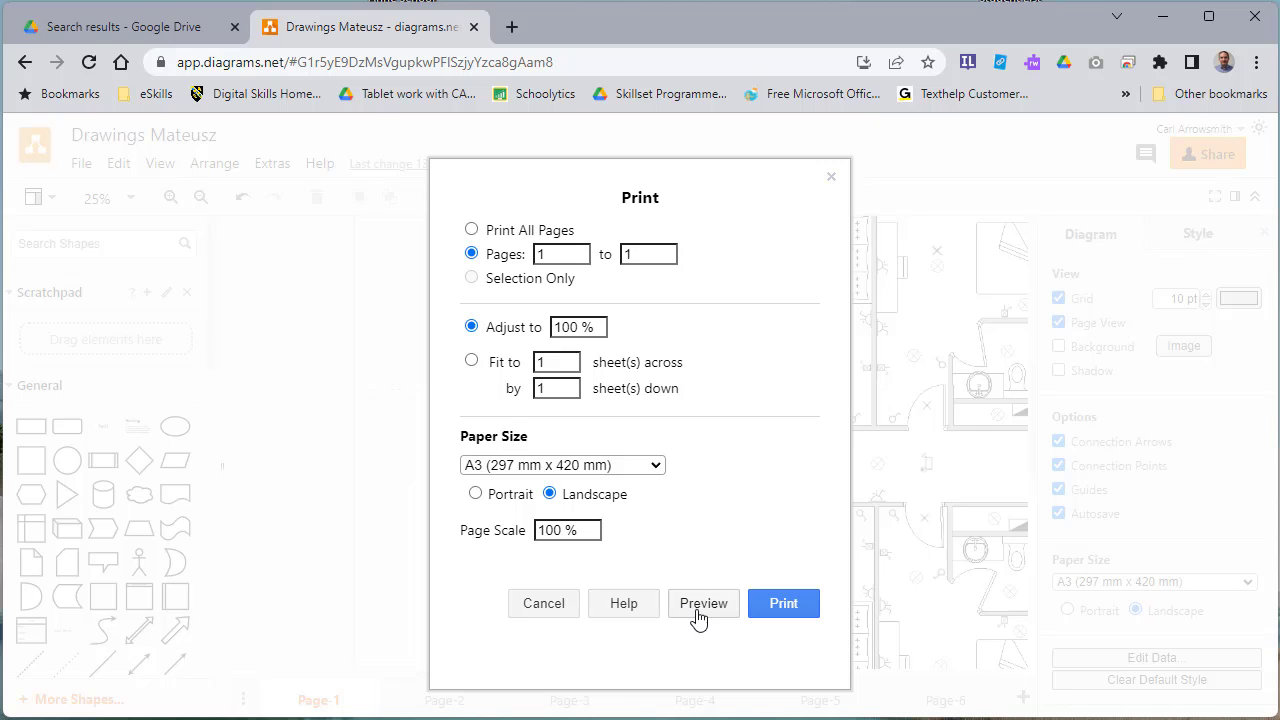
pyautogui.tripleClick(568, 530)
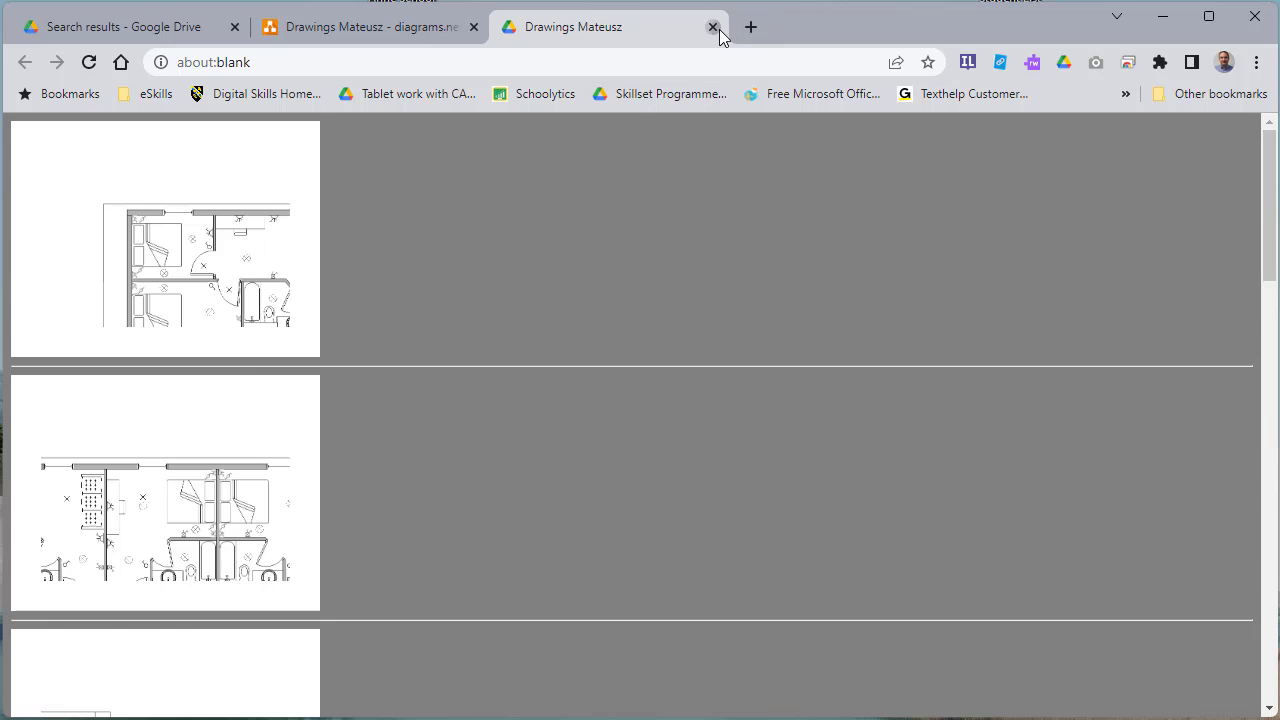
pyautogui.click(712, 28)
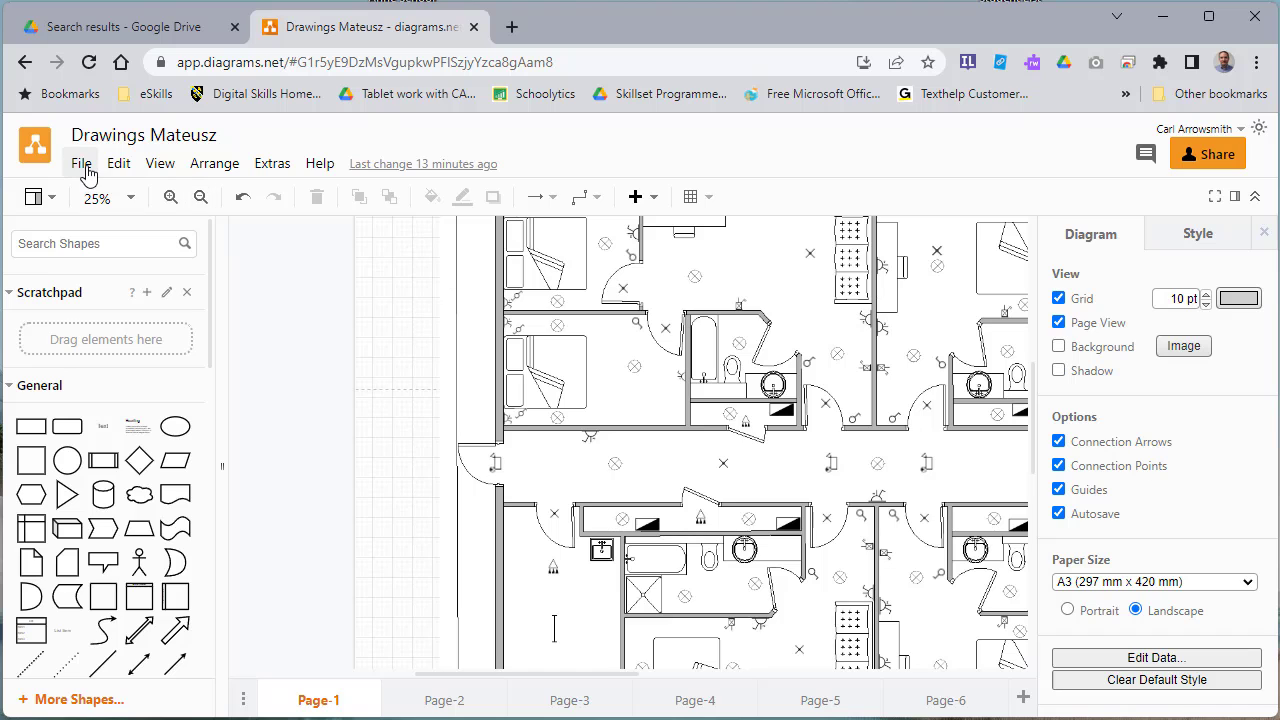
# Step: Export Page 1 of the floor plan as a PNG image and download it to the computer
pyautogui.click(80, 164)
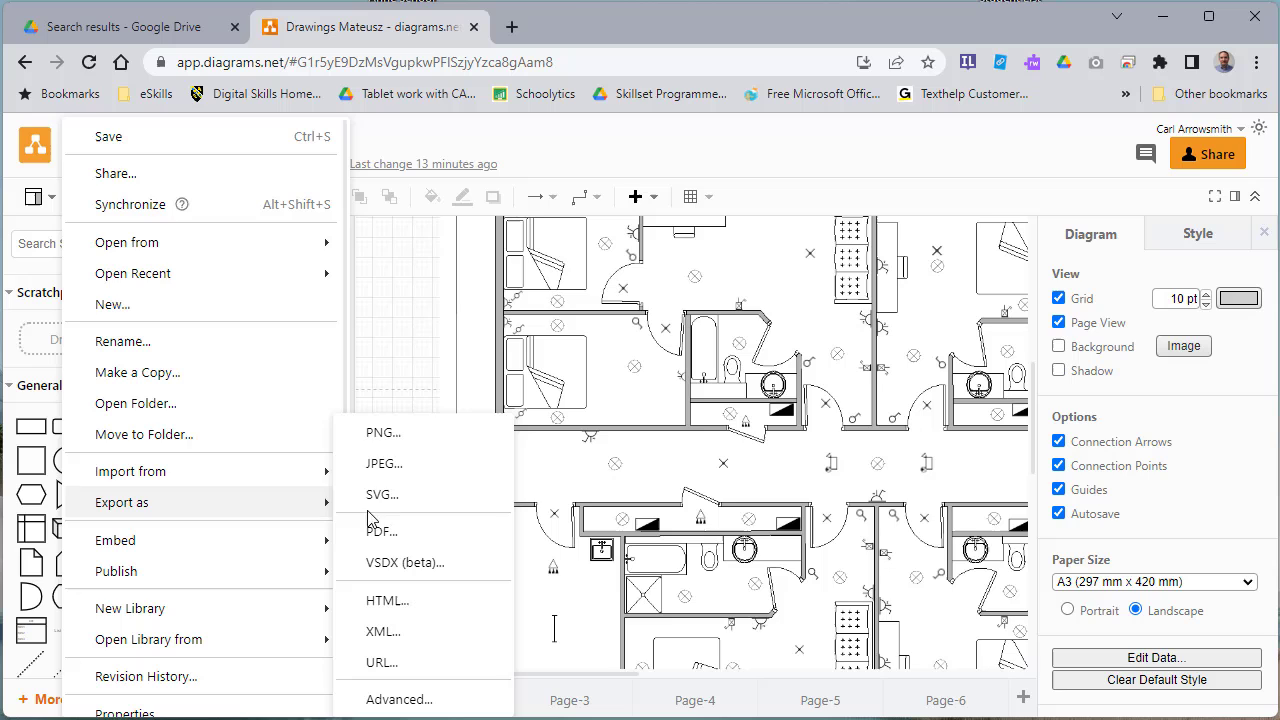
pyautogui.moveTo(408, 440)
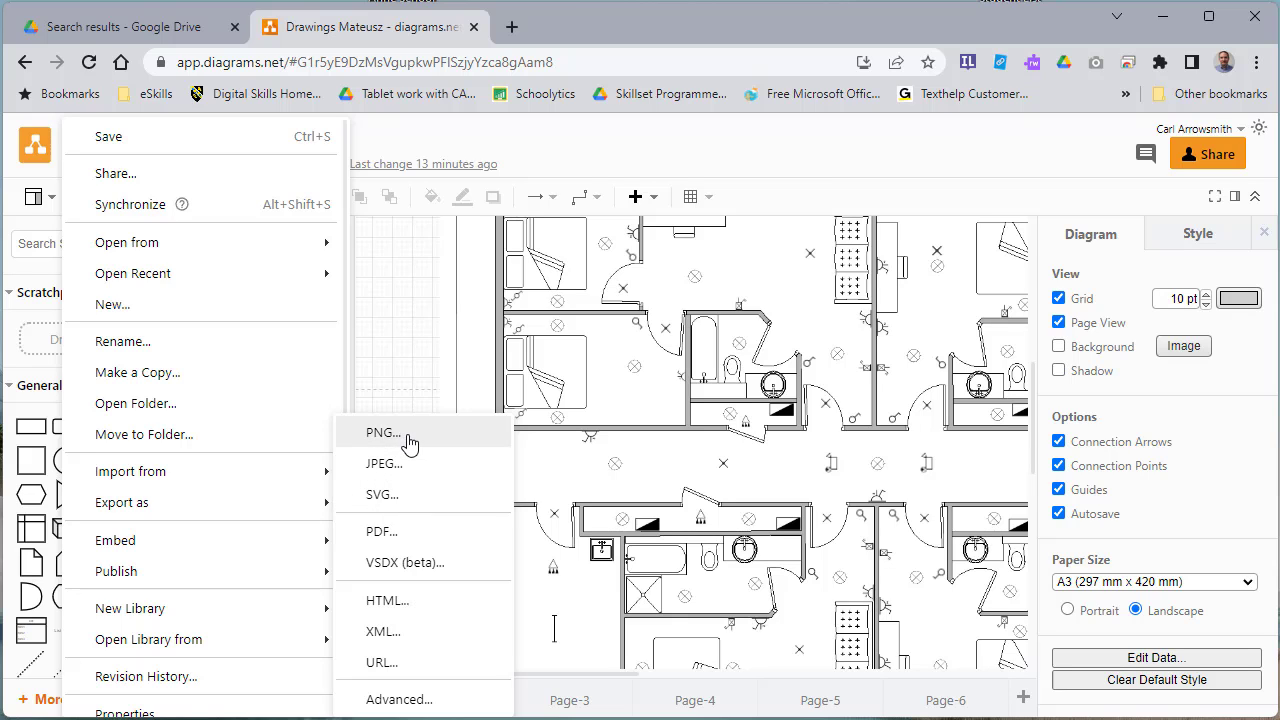
pyautogui.click(382, 432)
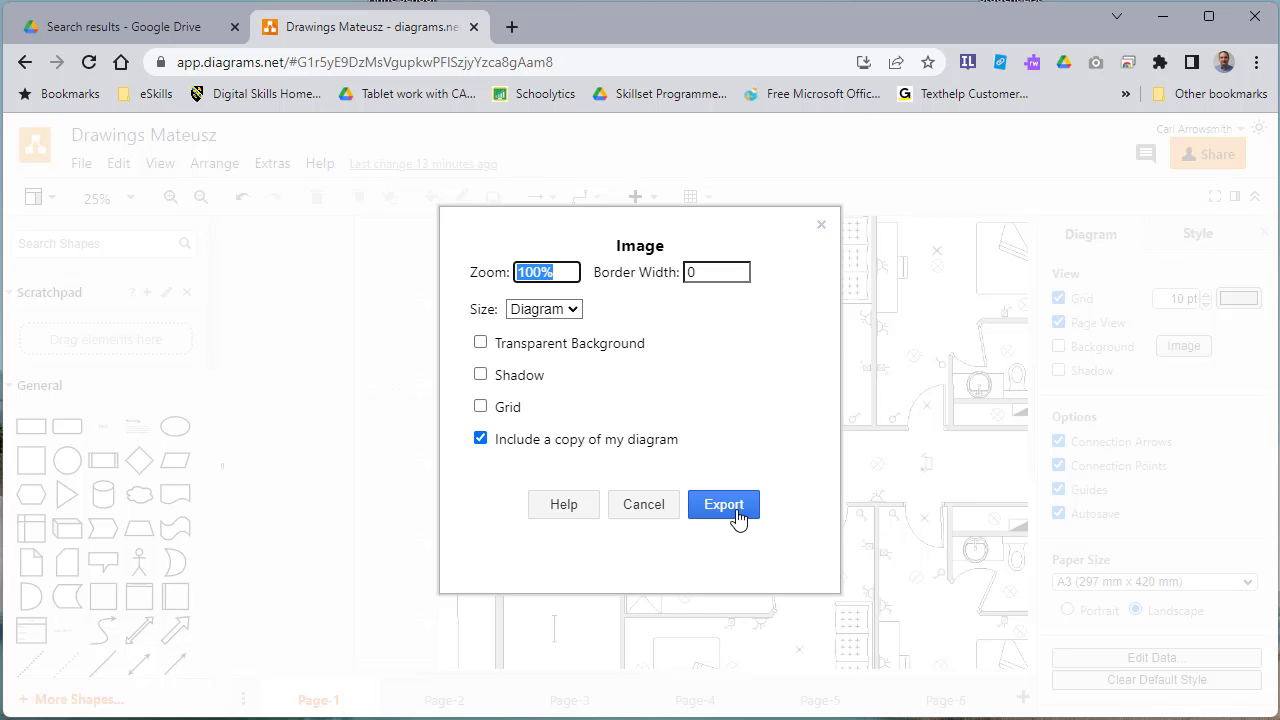
pyautogui.click(724, 504)
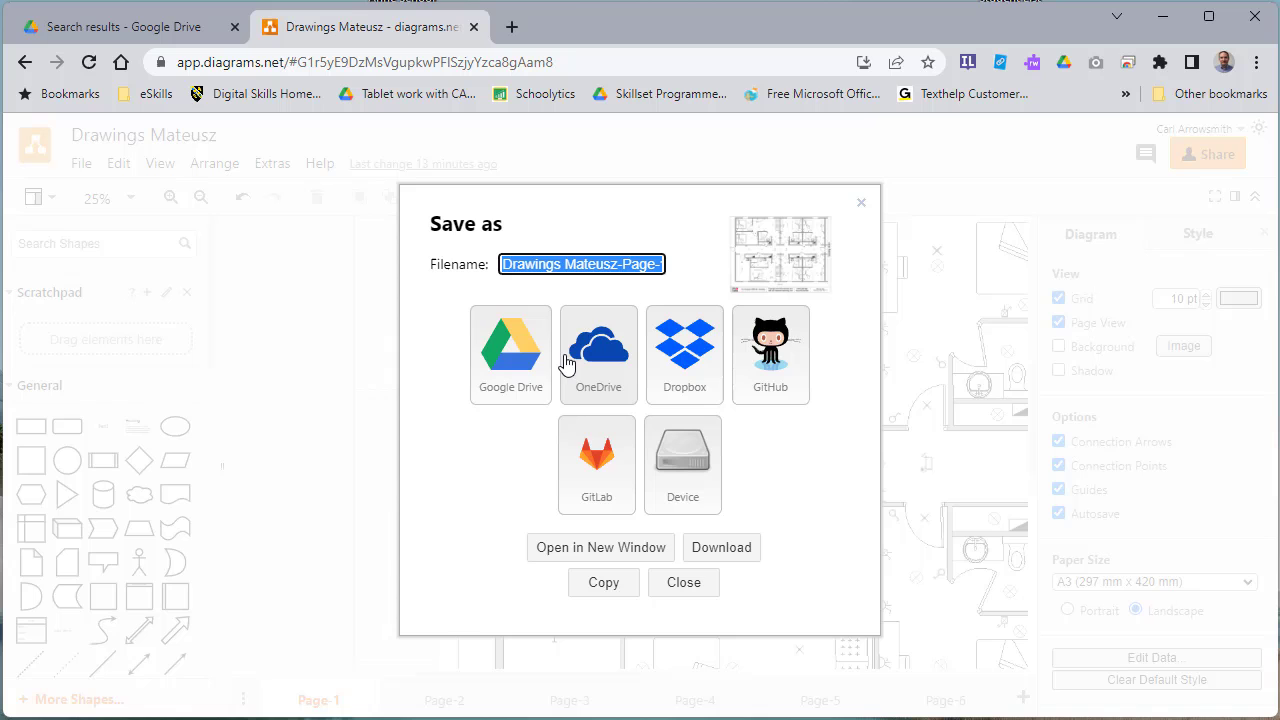
pyautogui.moveTo(720, 548)
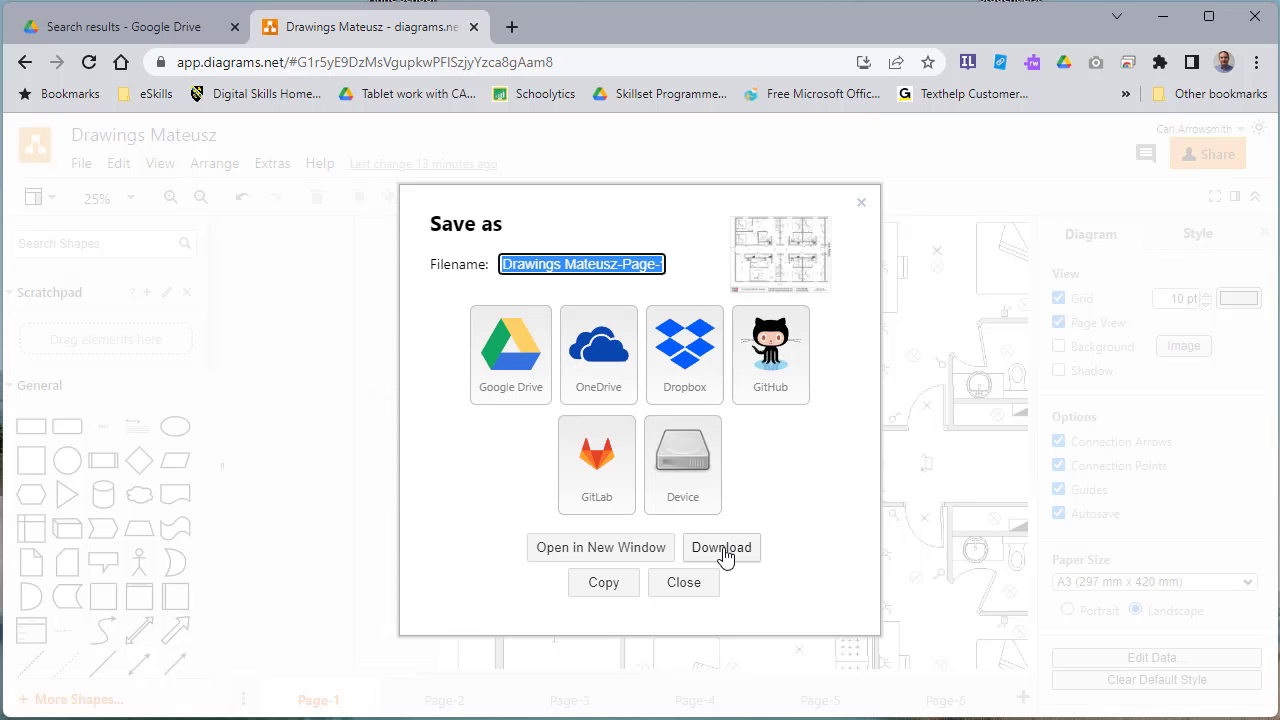
pyautogui.moveTo(736, 552)
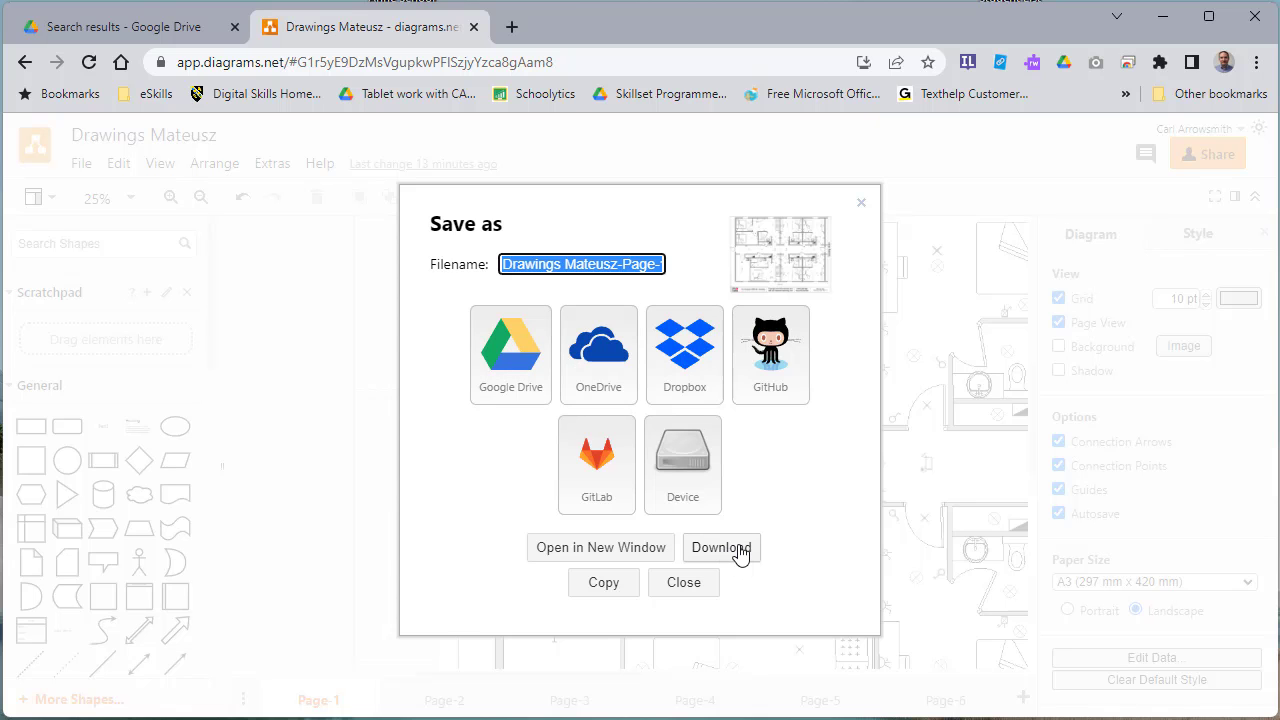
pyautogui.click(720, 548)
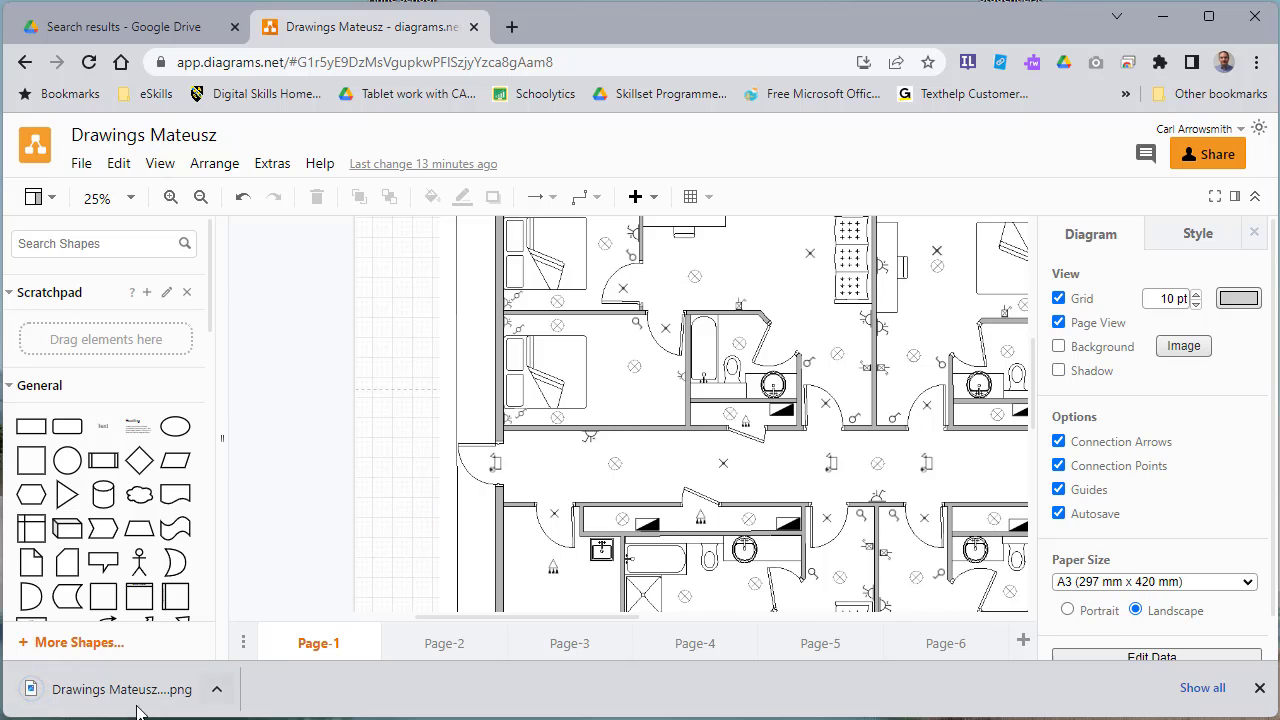
# Step: Open the downloaded floor plan PNG in Photos and bring up its print dialog
pyautogui.click(120, 688)
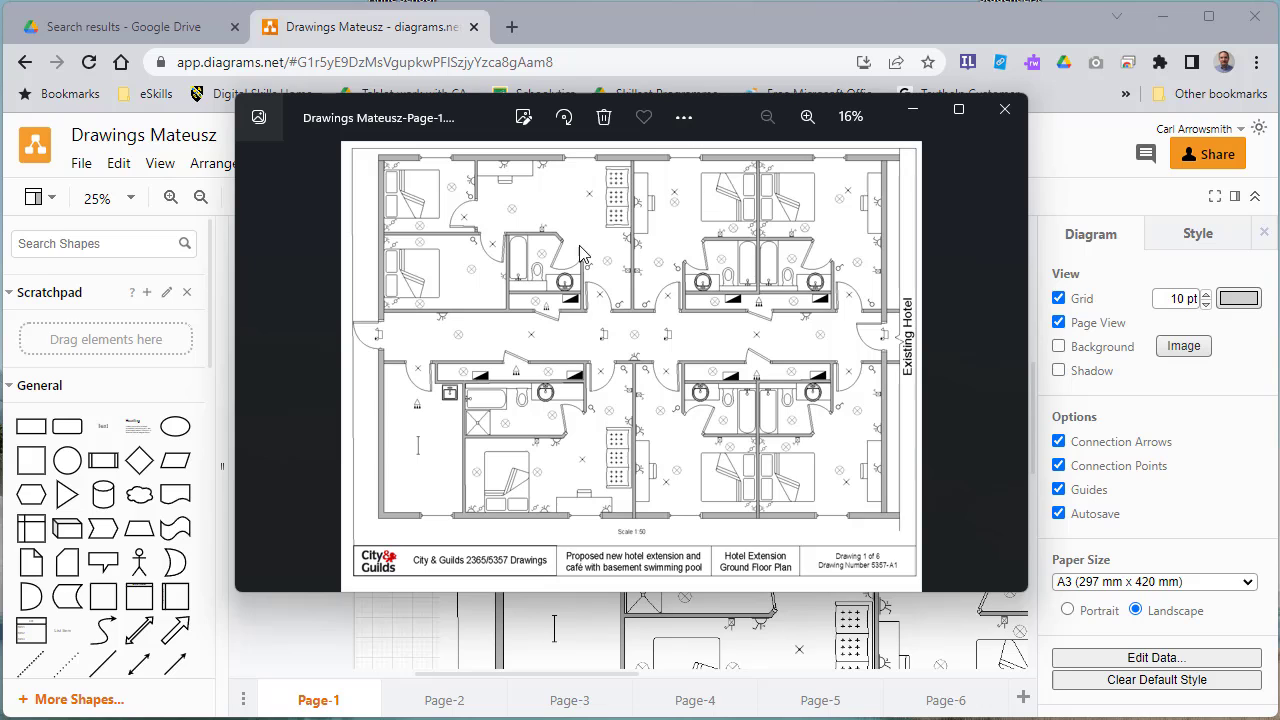
pyautogui.click(684, 116)
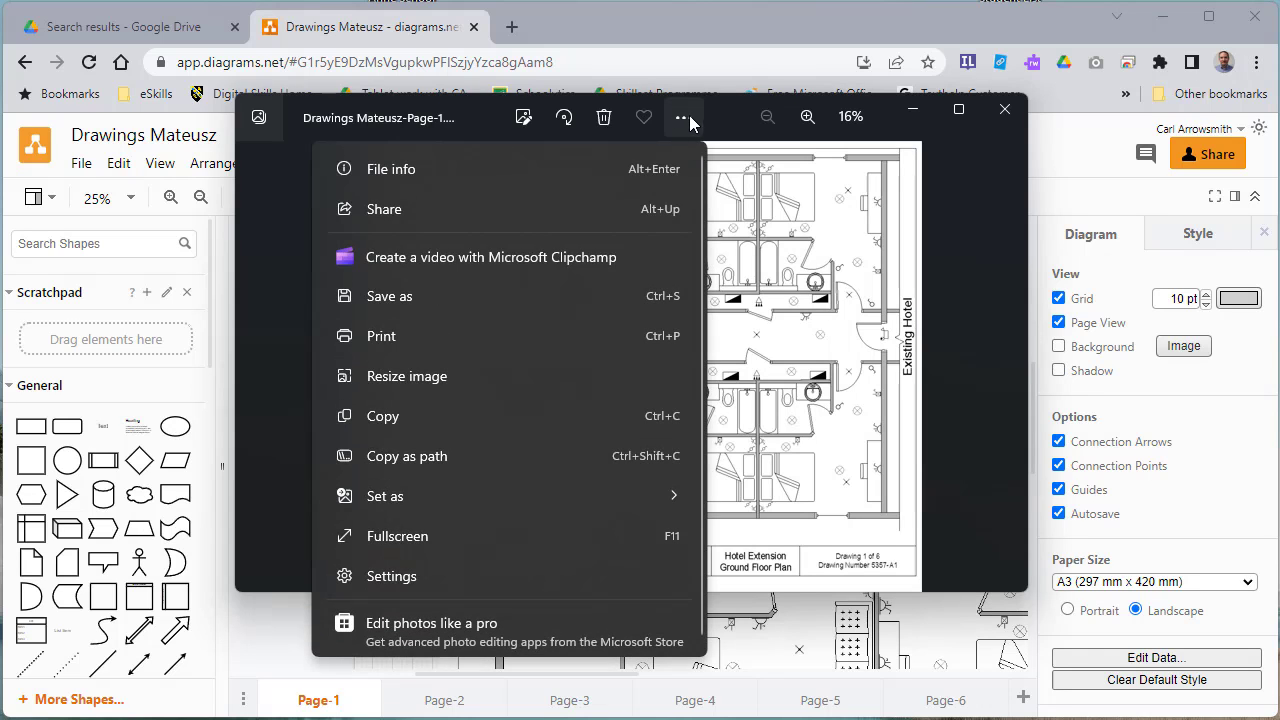
pyautogui.click(380, 336)
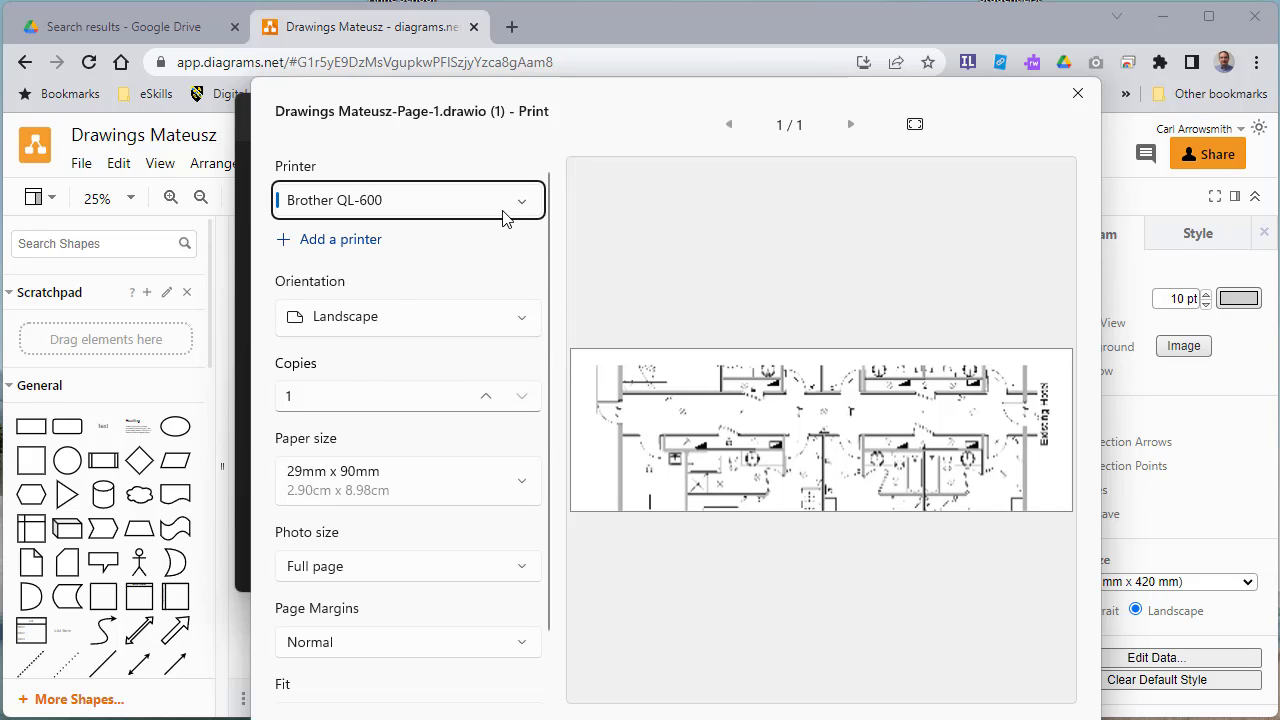
# Step: Choose the Brother MFC-L2710DW series printer, A4 paper, and Shrink to fit
pyautogui.click(408, 200)
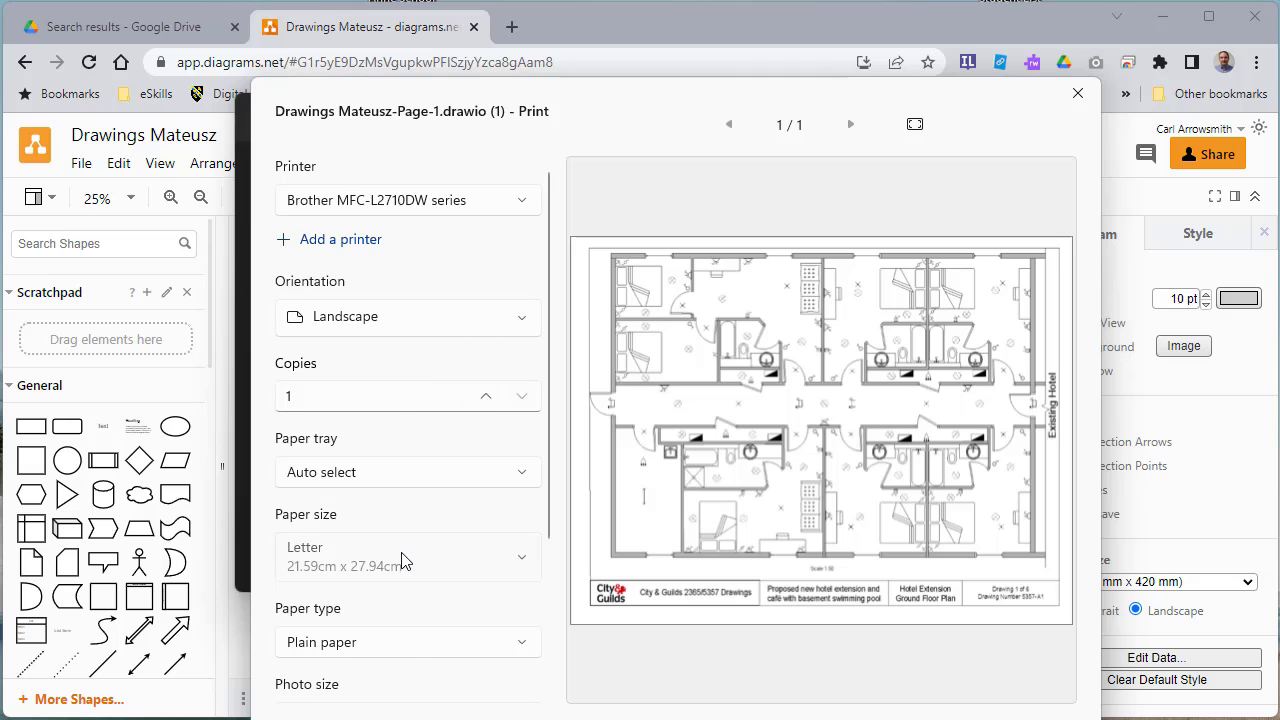
pyautogui.click(520, 556)
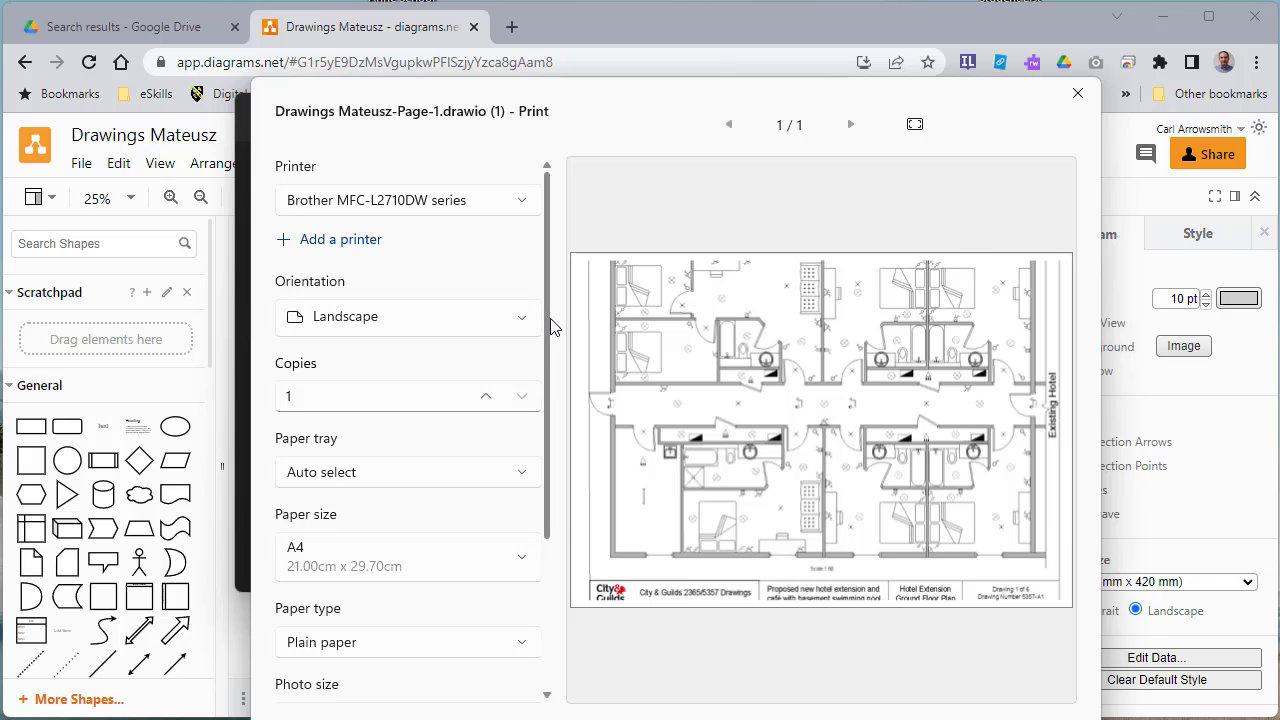
pyautogui.scroll(-3)
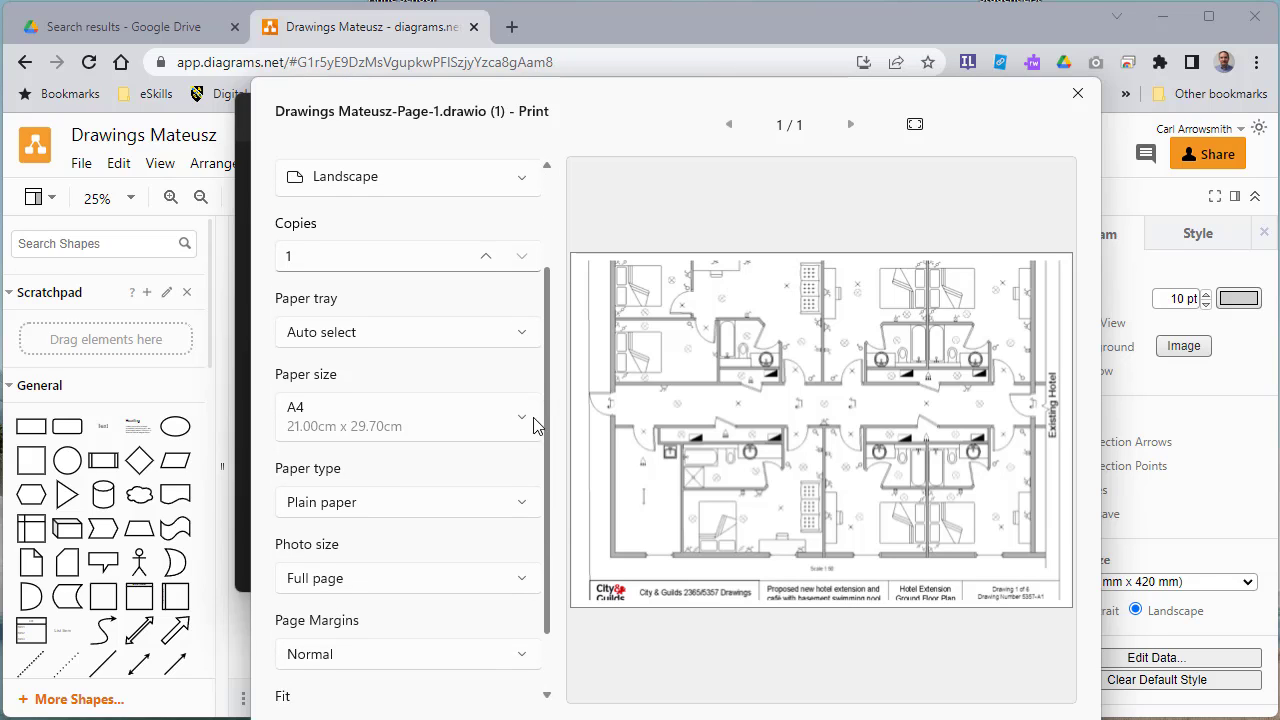
pyautogui.scroll(-3)
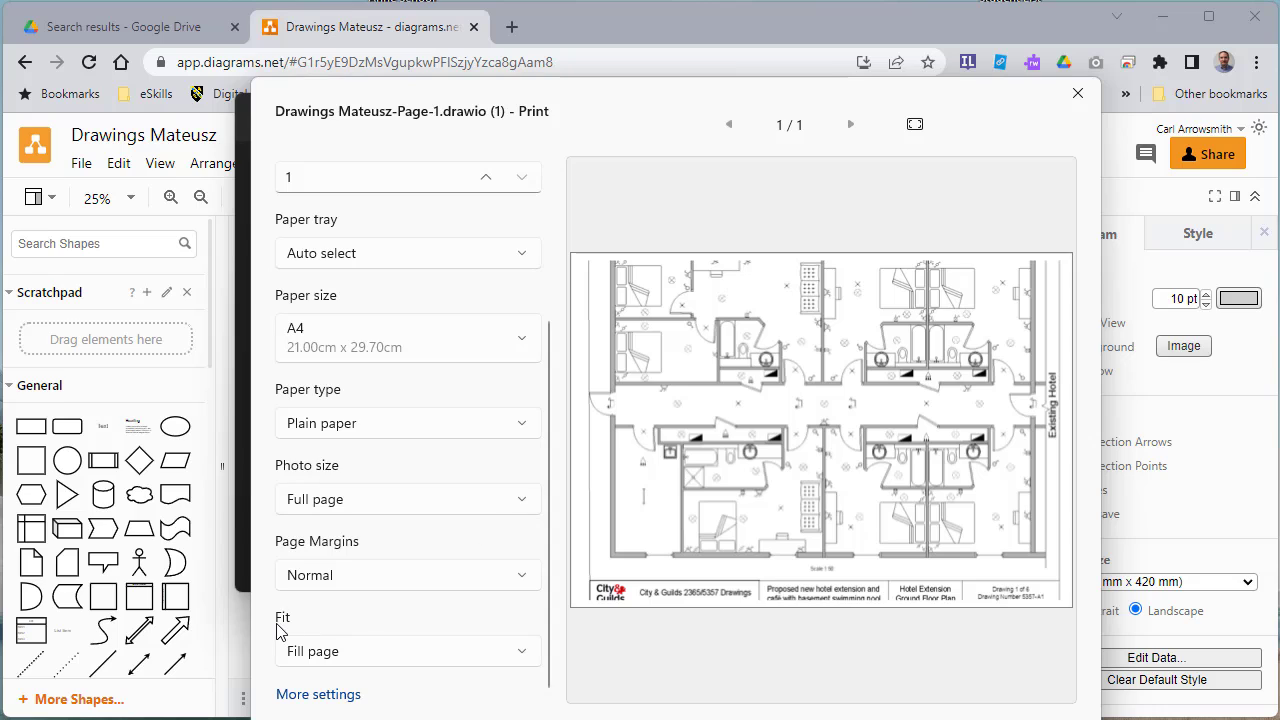
pyautogui.moveTo(824, 268)
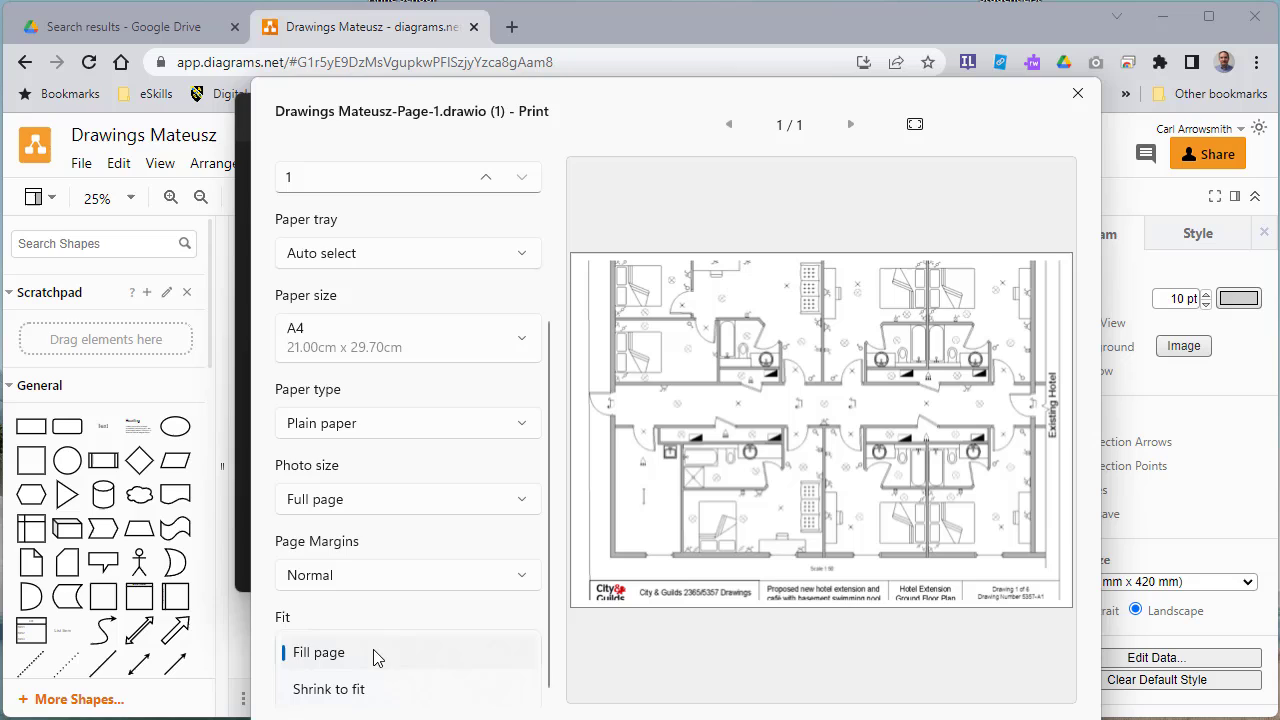
pyautogui.click(328, 688)
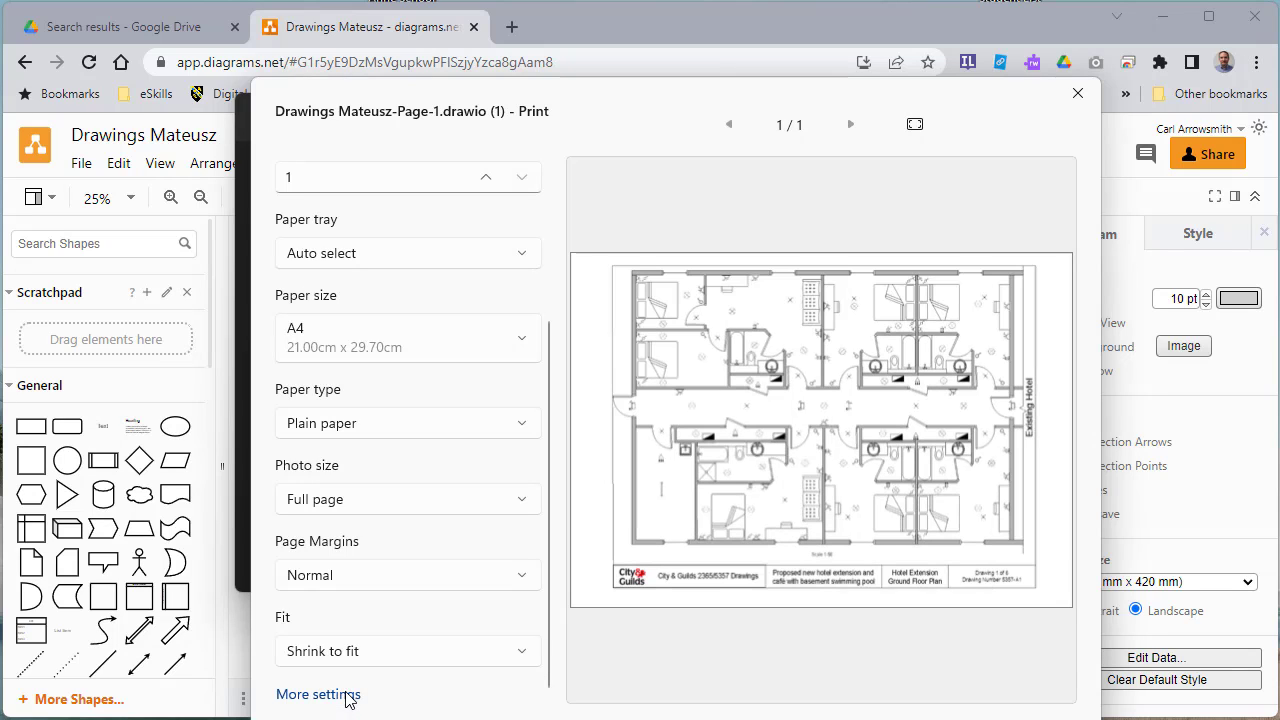
pyautogui.moveTo(718, 168)
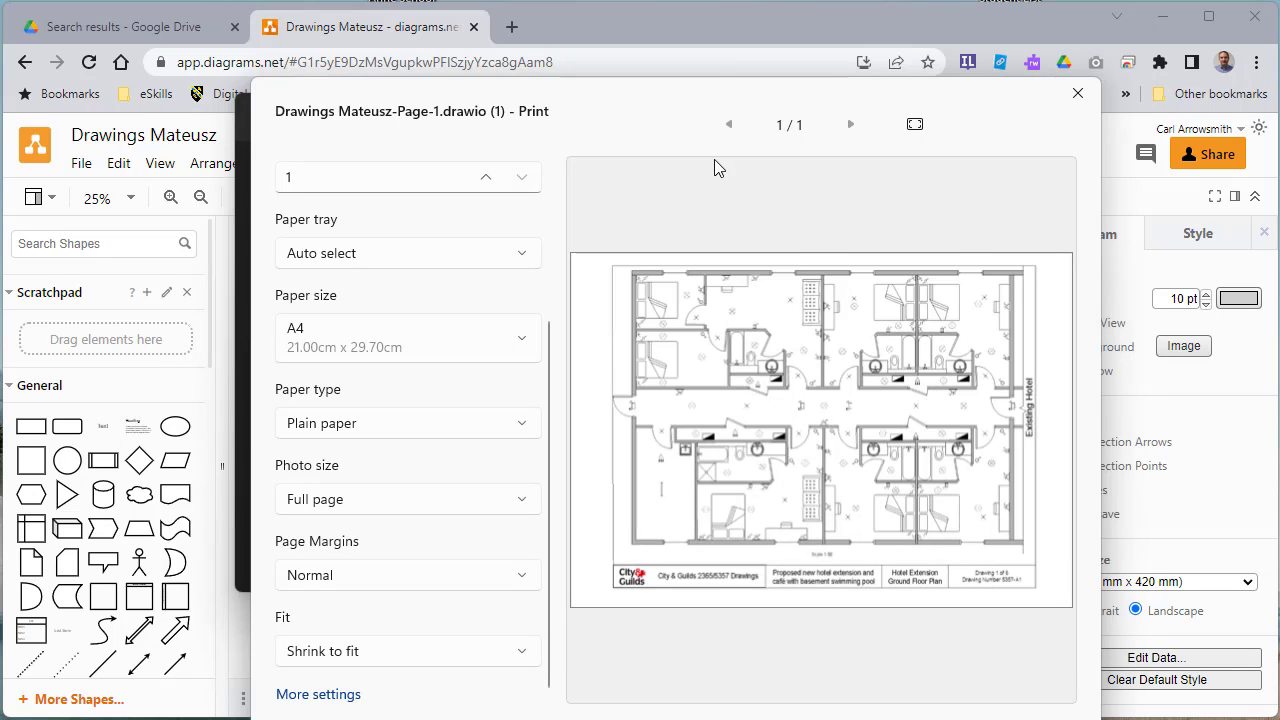